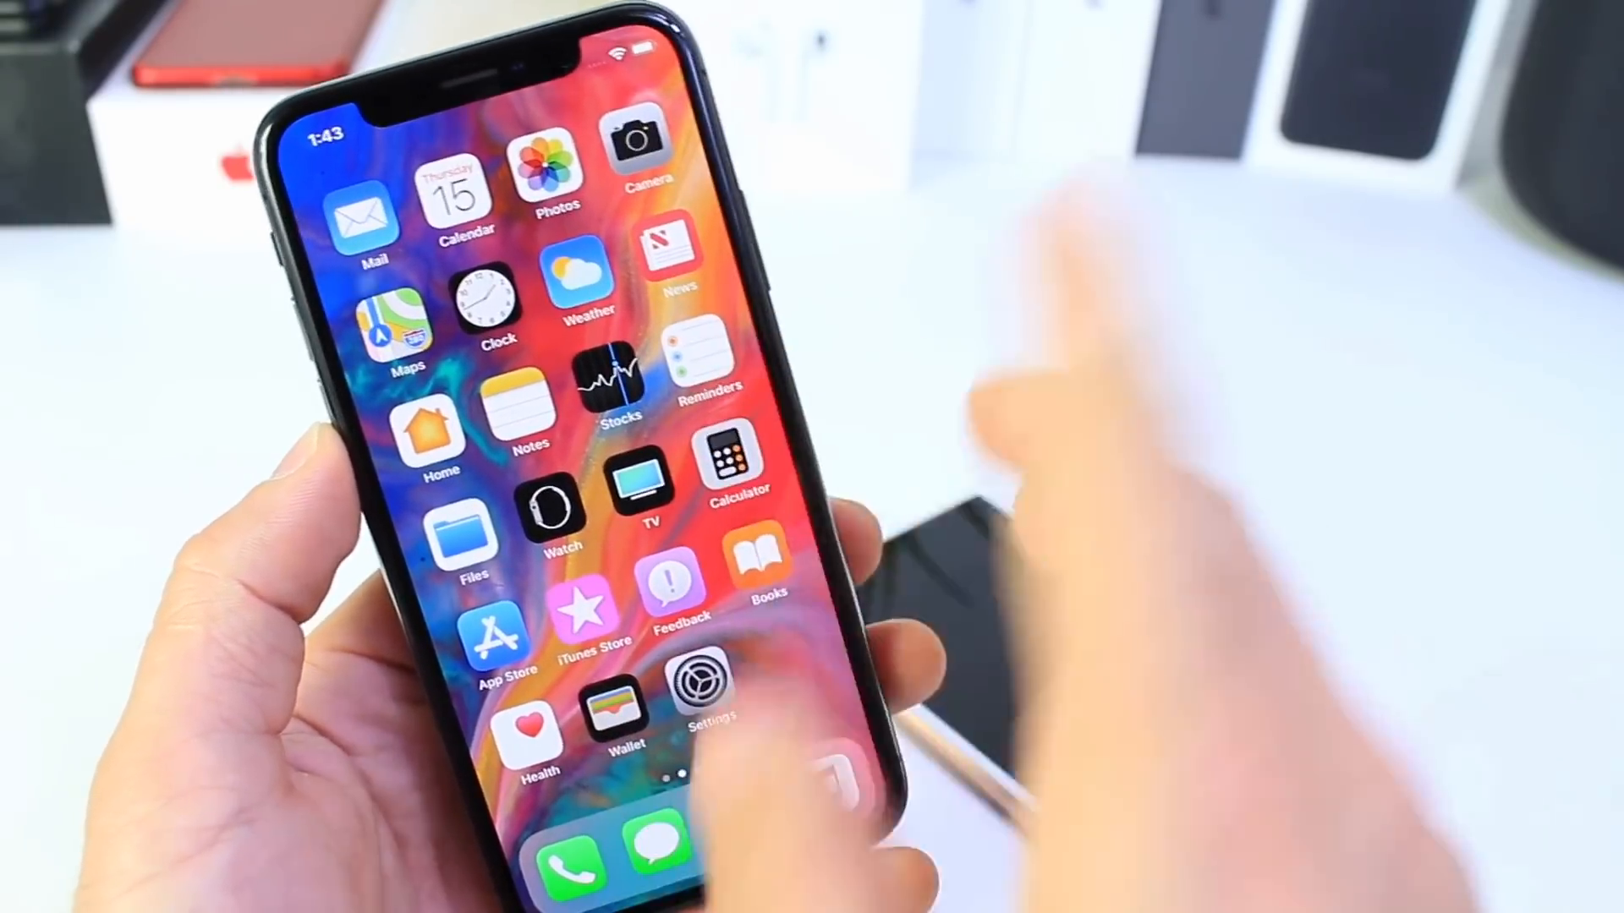
Launch the Settings app from the home screen and scroll its main list
click(702, 702)
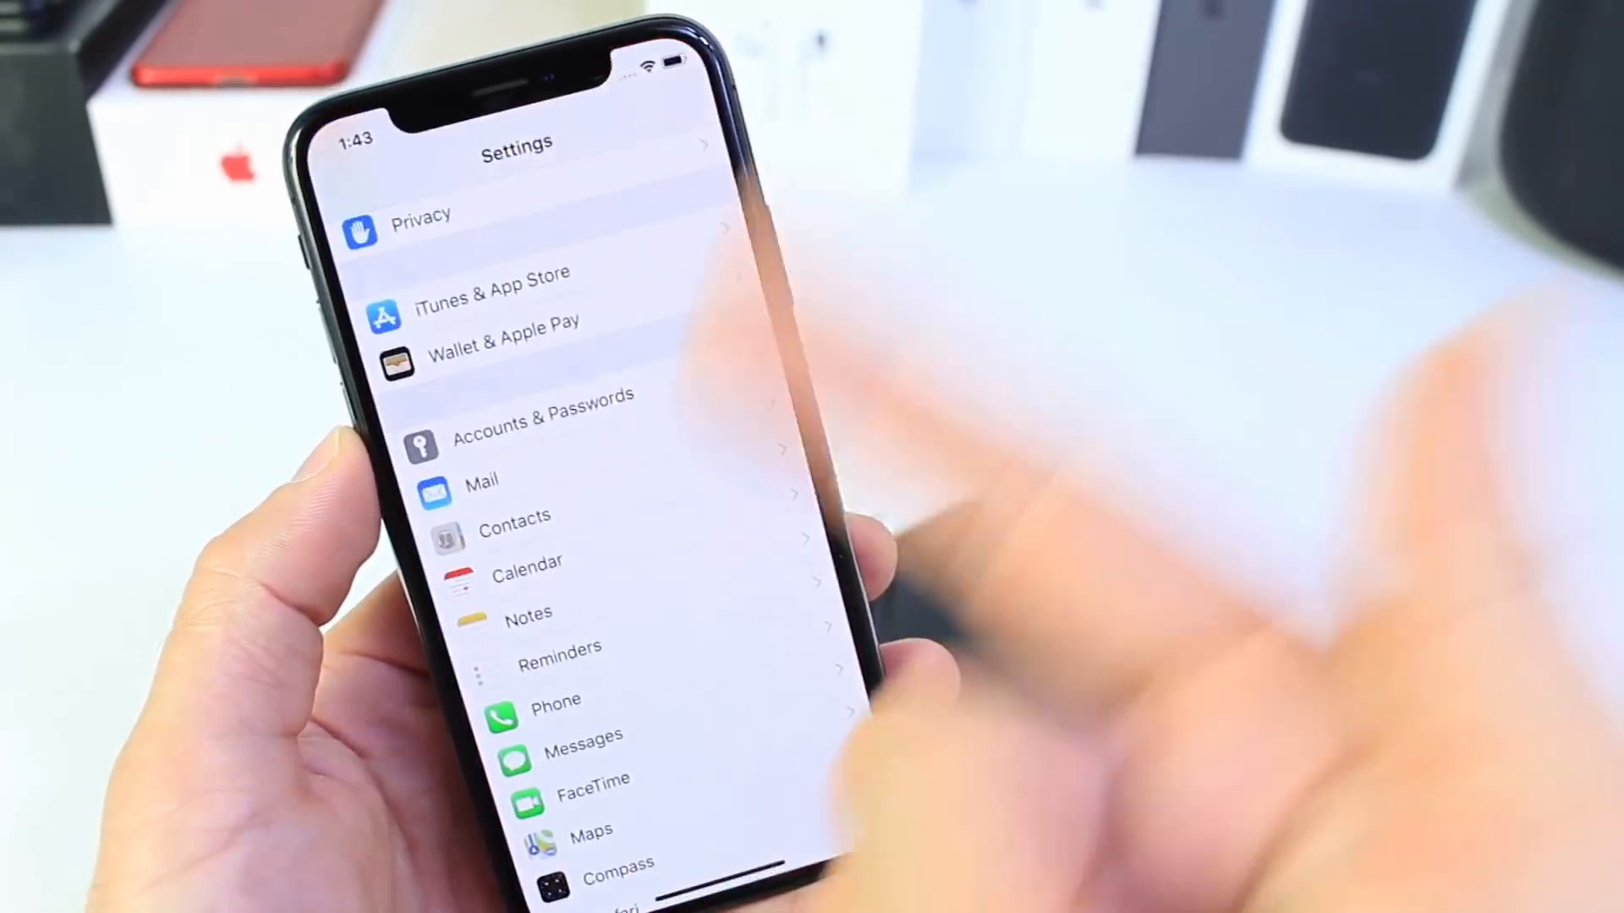
scroll(down, 3)
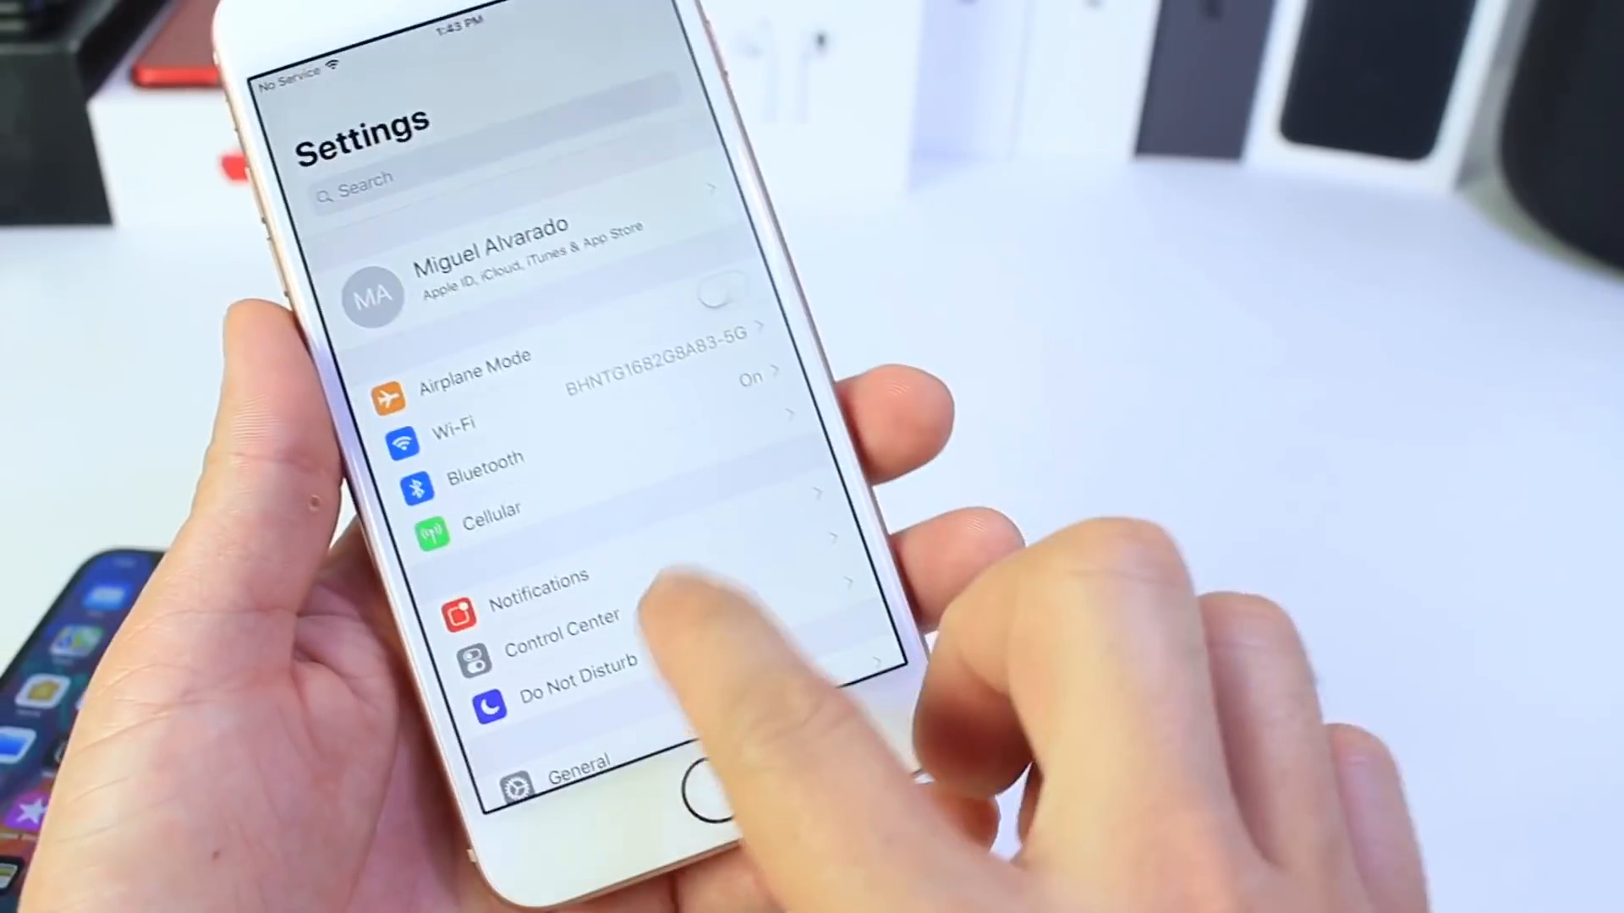
Enter the General page from the main Settings list
click(573, 760)
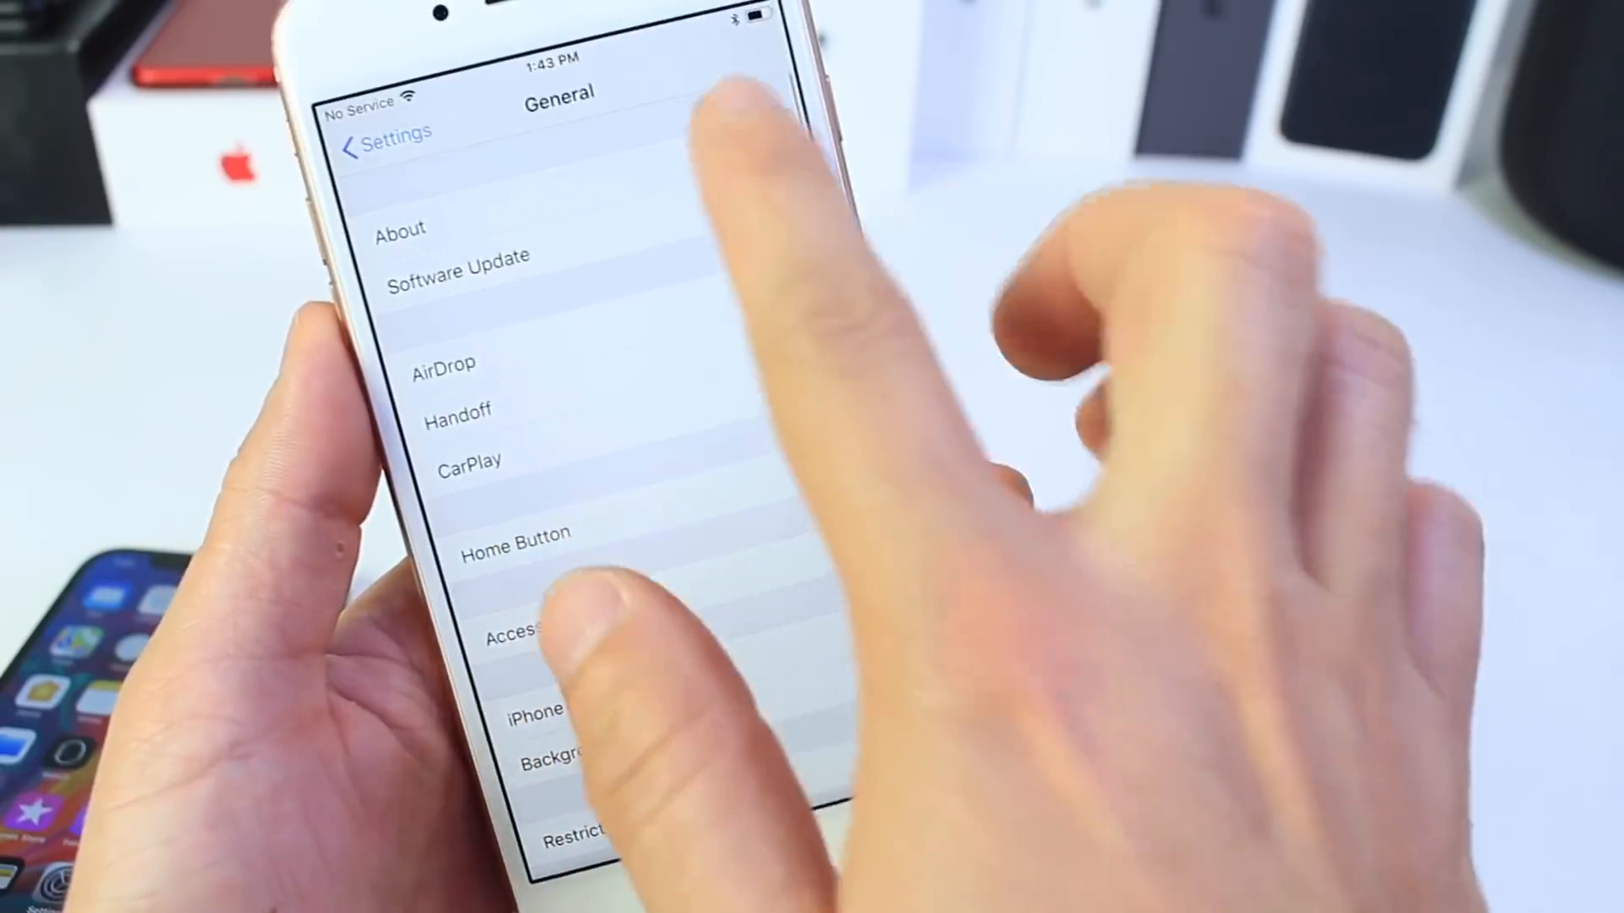
click(399, 230)
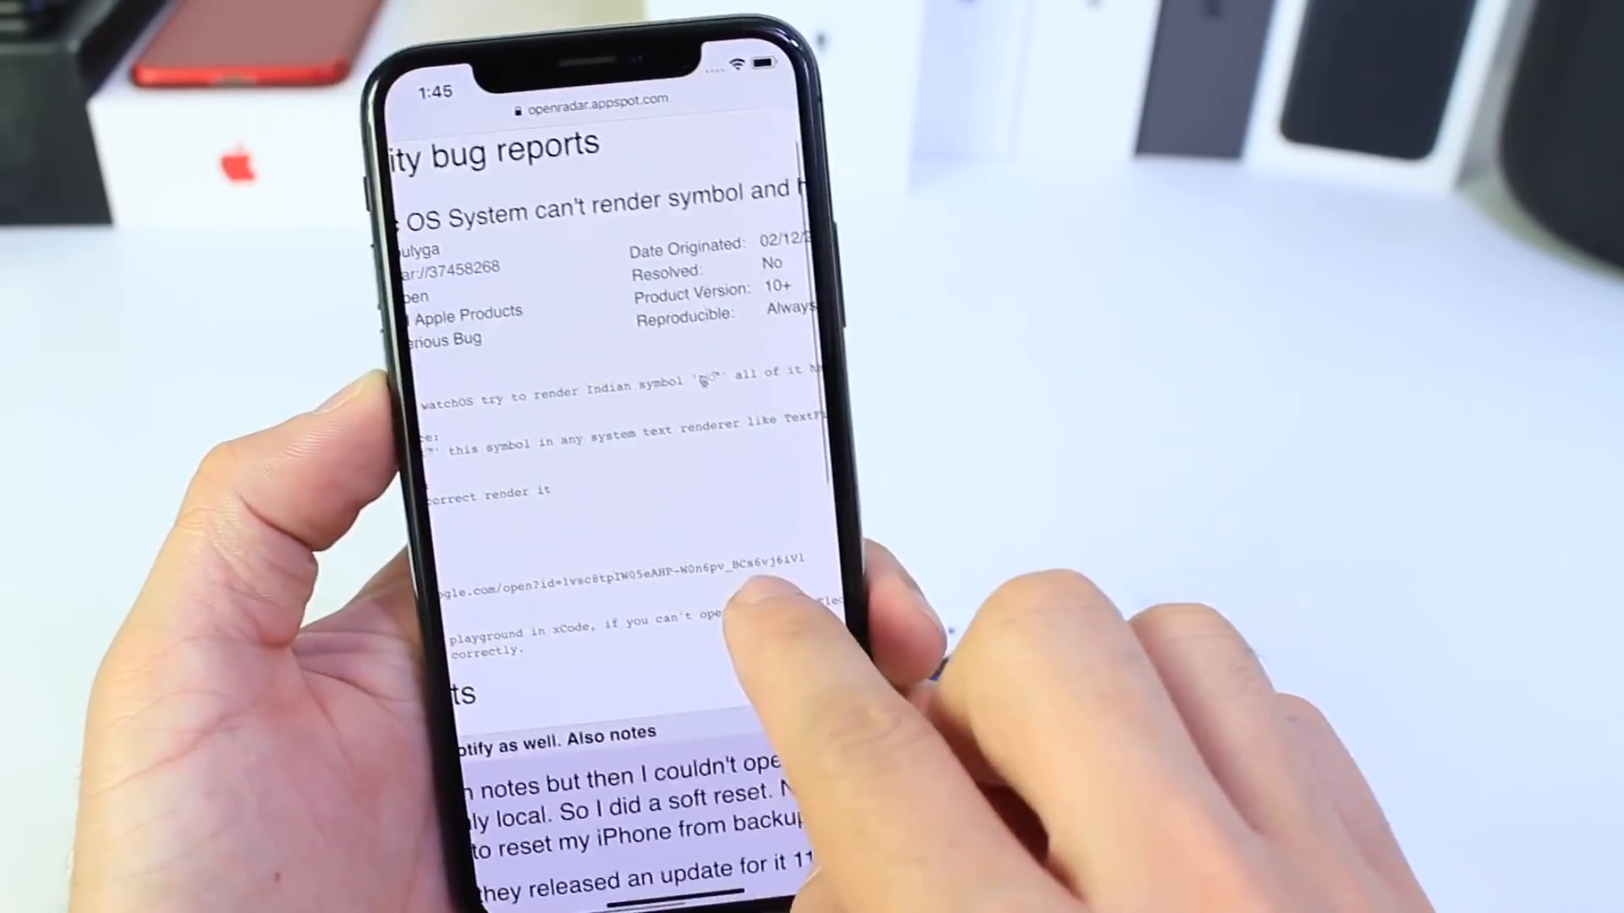
Scroll to the About details showing iOS version 11.2.5
scroll(down, 3)
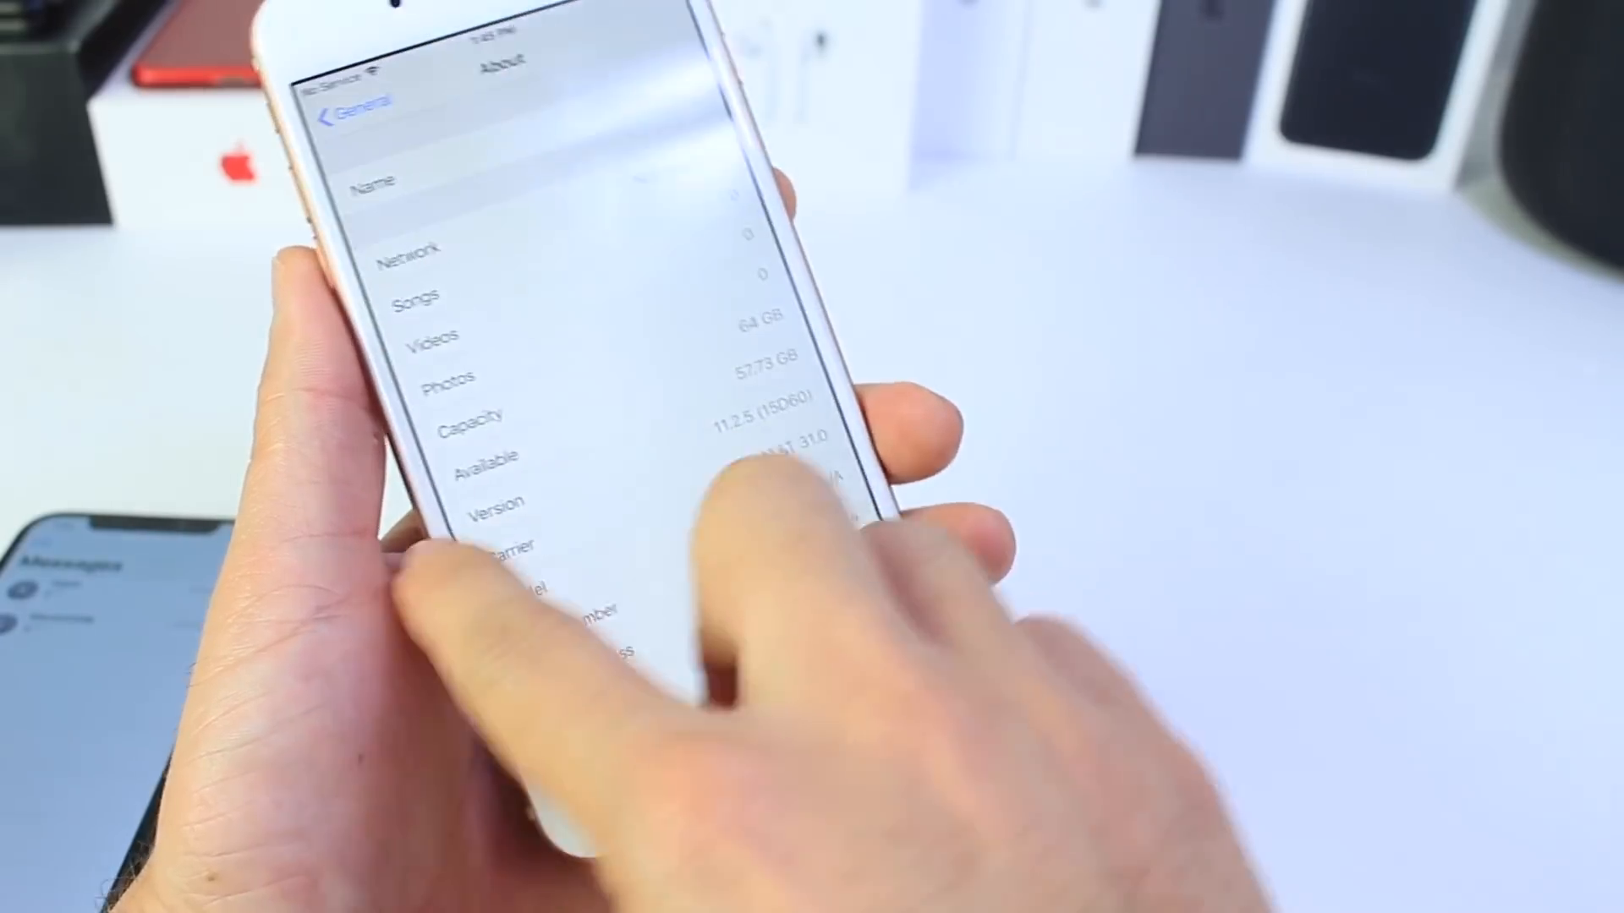
Return to the main list and enter Safari's settings with its privacy options
click(351, 110)
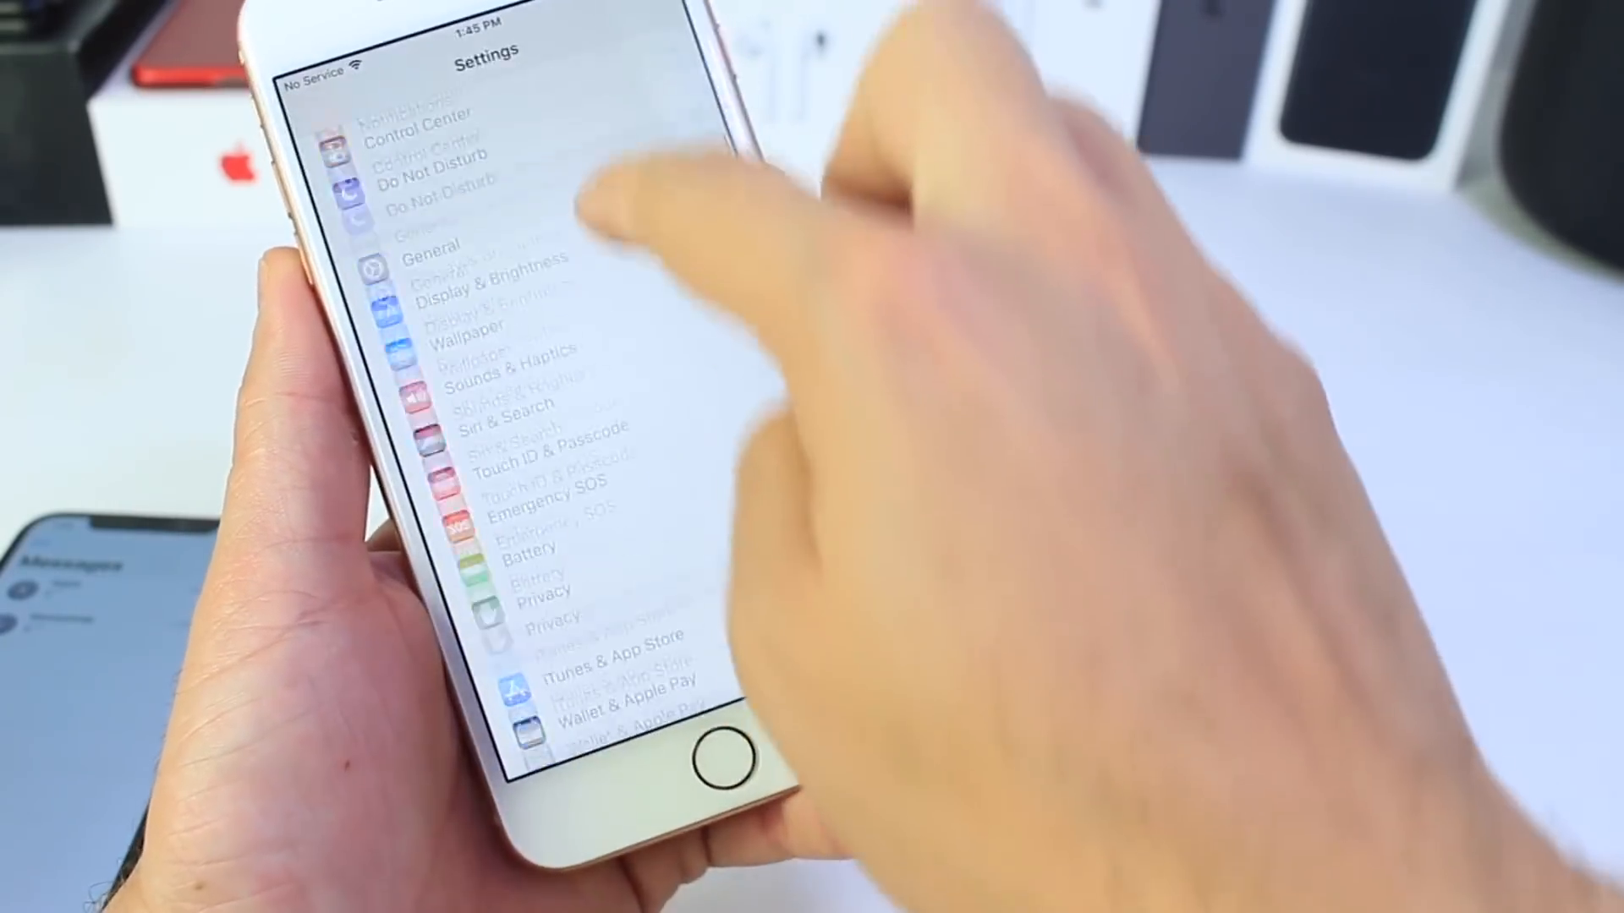
scroll(down, 3)
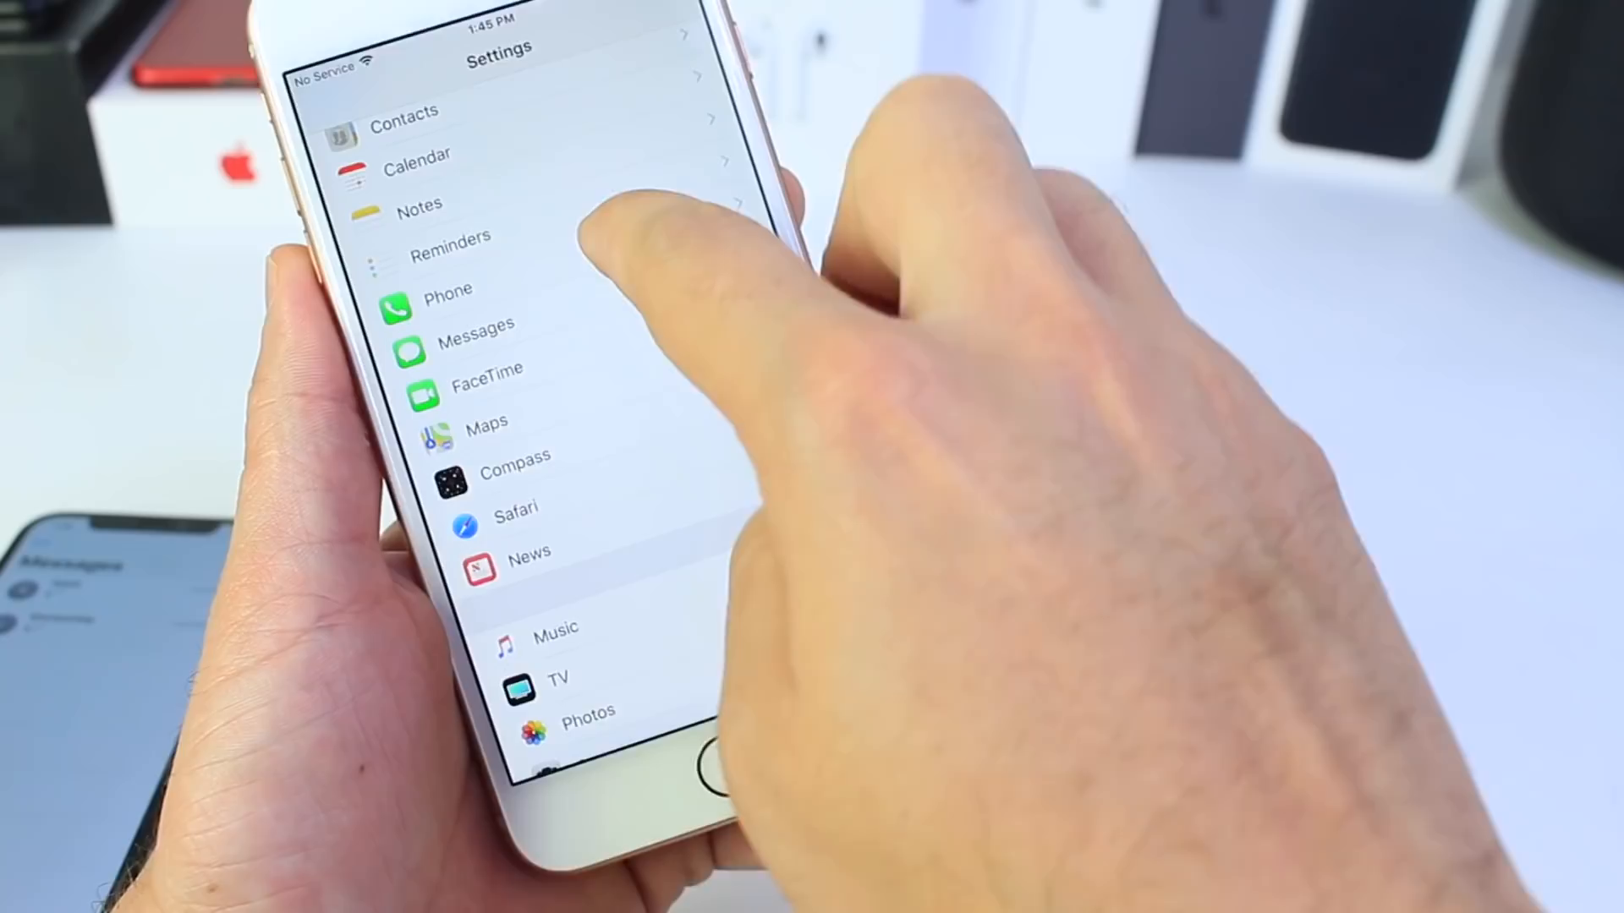
click(515, 509)
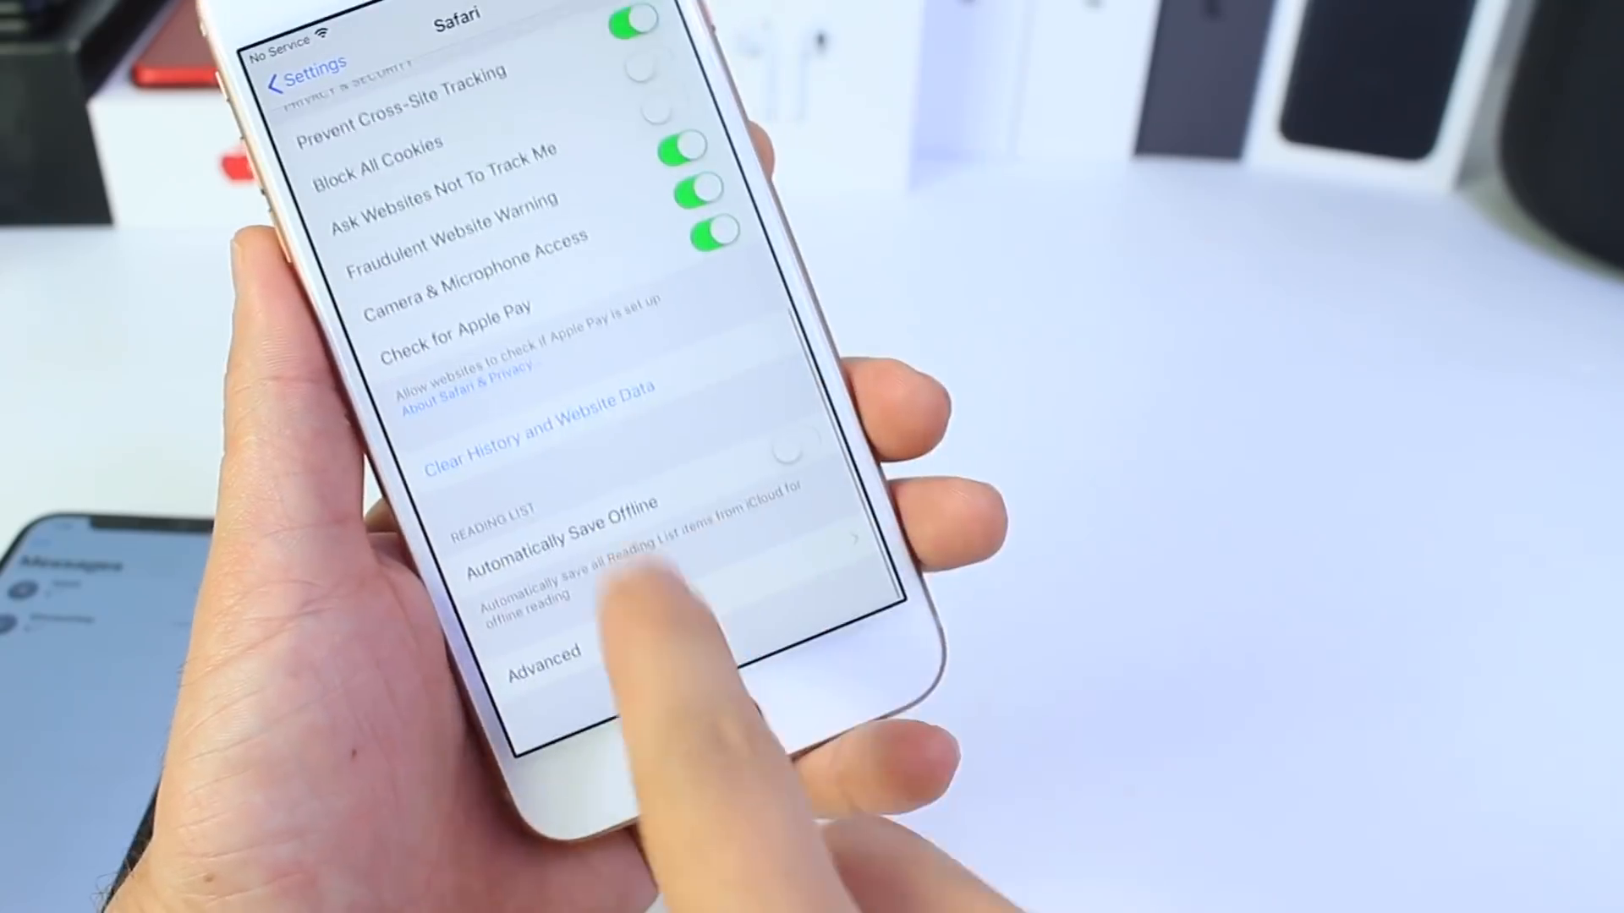